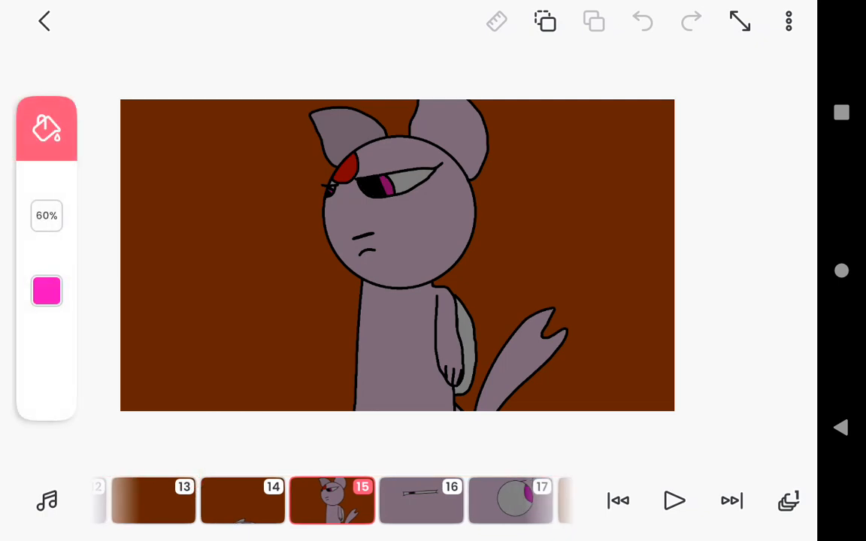
Advance the timeline to frame 19, the black Eeveelution with yellow rings and open mouth.
{"action": "left_click", "coordinate": [421, 500]}
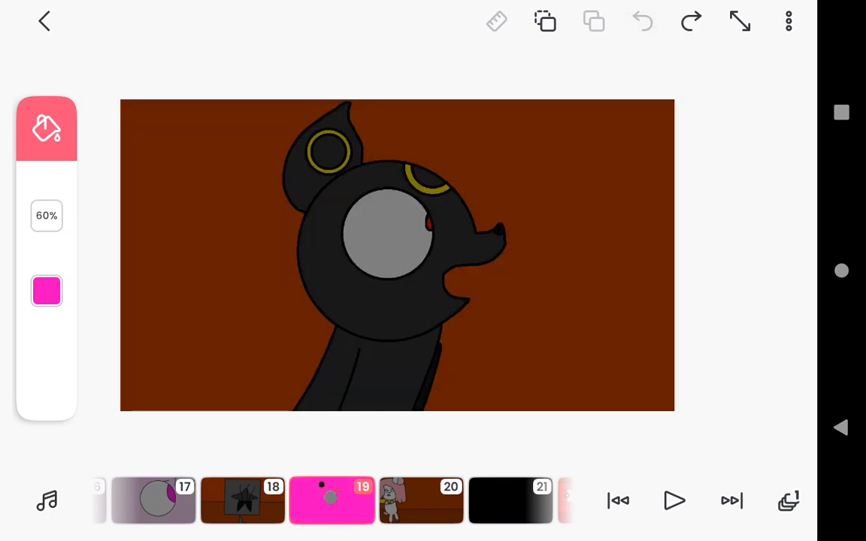
Step forward to the all-black frame 21.
{"action": "left_click", "coordinate": [47, 130]}
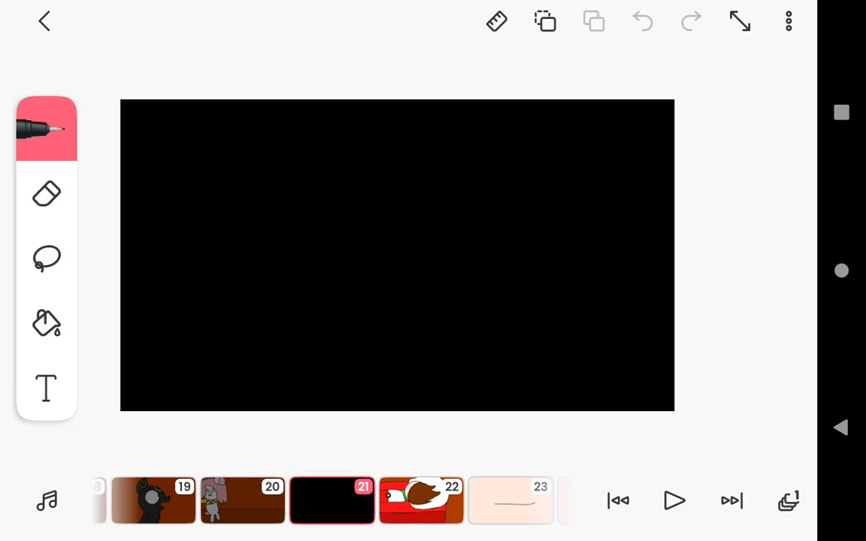
{"action": "left_click", "coordinate": [642, 21]}
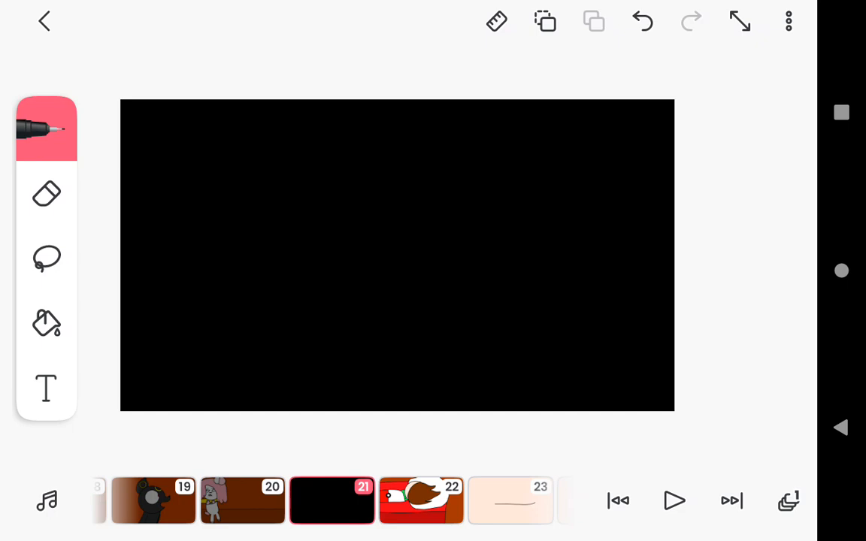
{"action": "left_click", "coordinate": [497, 21]}
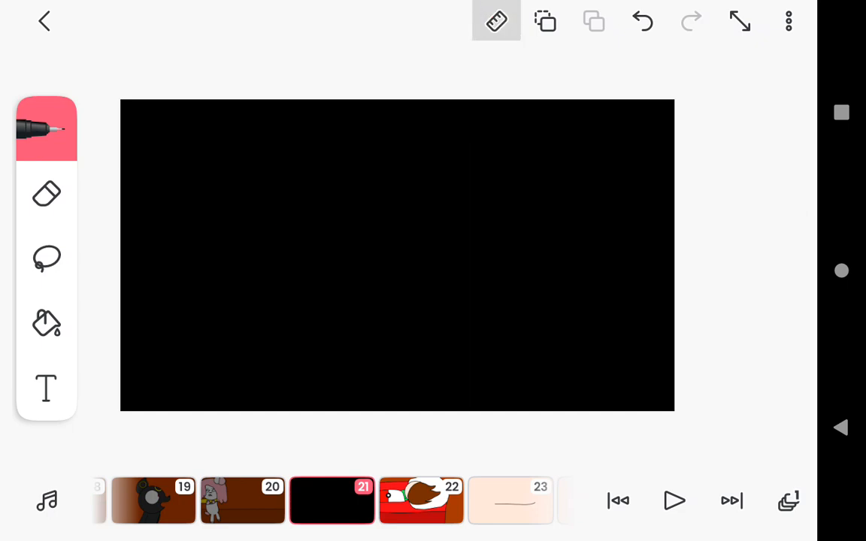
Advance to frame 24, the peach frame with the narrowly opening eye.
{"action": "left_click", "coordinate": [496, 21]}
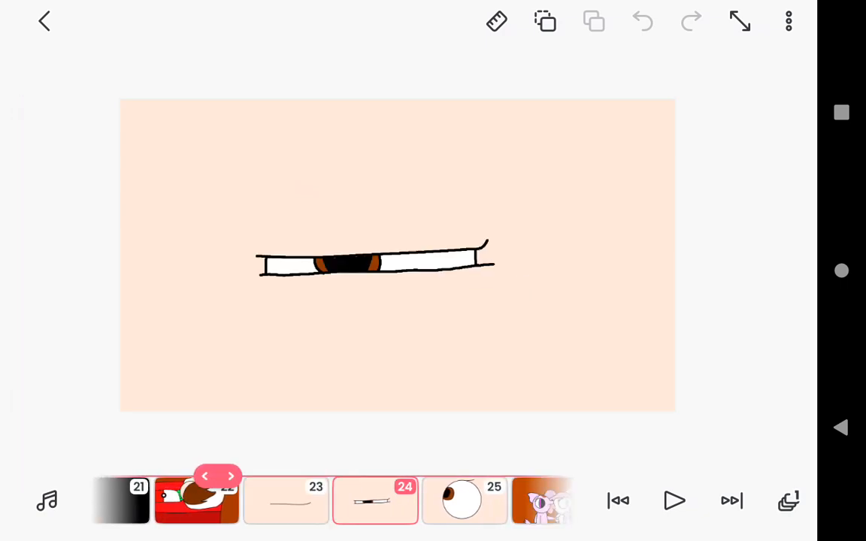
Scroll the frame strip to reach frame 25, the wide-open eye close-up.
{"action": "scroll", "scroll_direction": "right", "scroll_amount": 3}
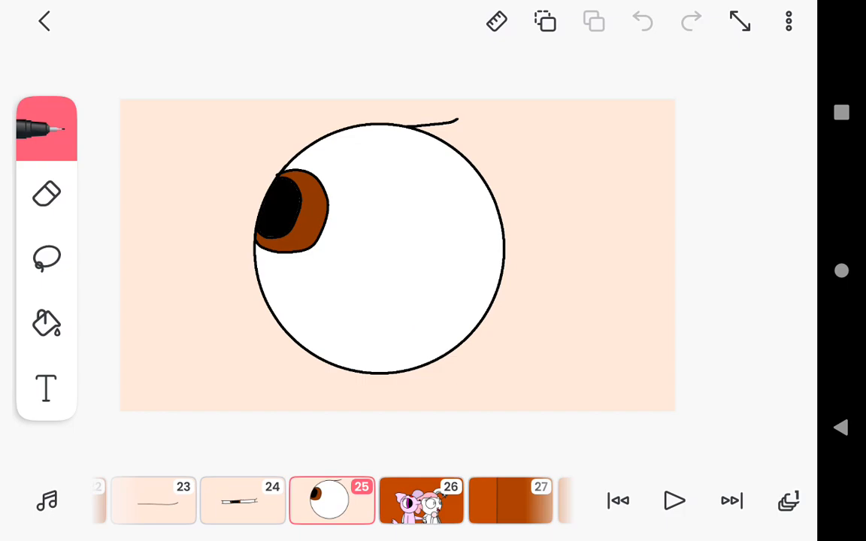
Bring up frame 31, the trembling yellow character with sunglasses.
{"action": "left_click", "coordinate": [331, 501]}
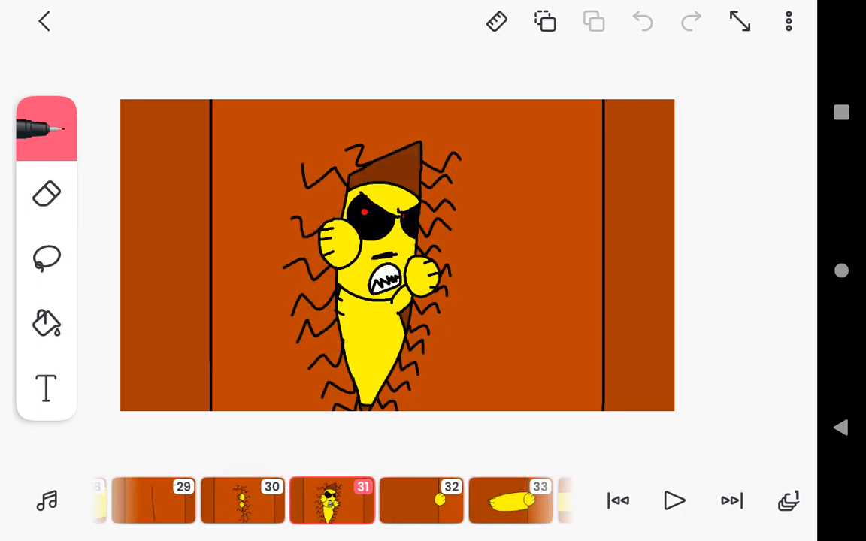
Scroll the timeline to frame 52, the shocked brown-haired girl in green.
{"action": "scroll", "scroll_direction": "left", "scroll_amount": 3}
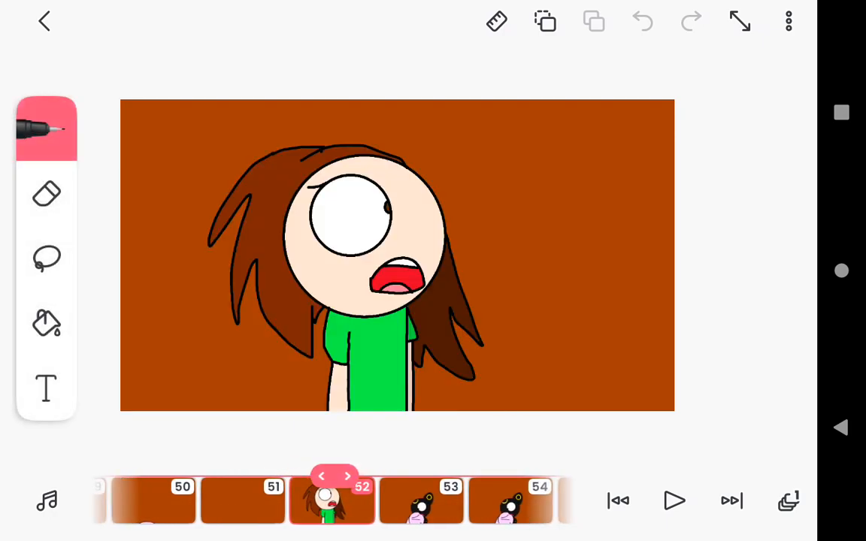
Move along the timeline to frame 70, the black ringed Eeveelution holding the pink character.
{"action": "left_click", "coordinate": [330, 501]}
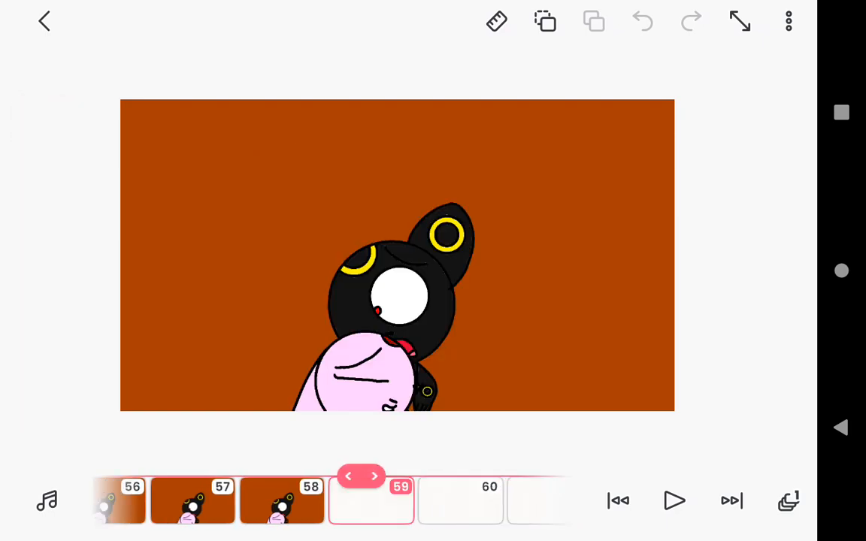
{"action": "scroll", "scroll_direction": "right", "scroll_amount": 3}
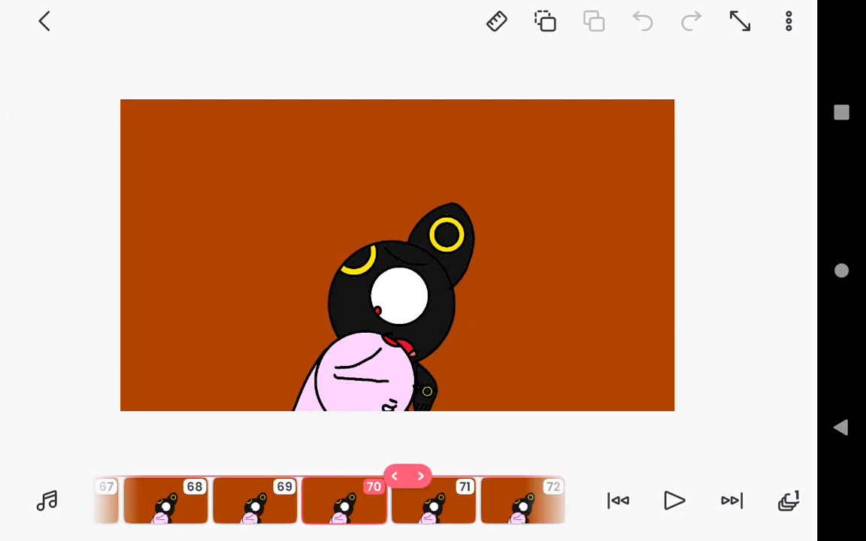